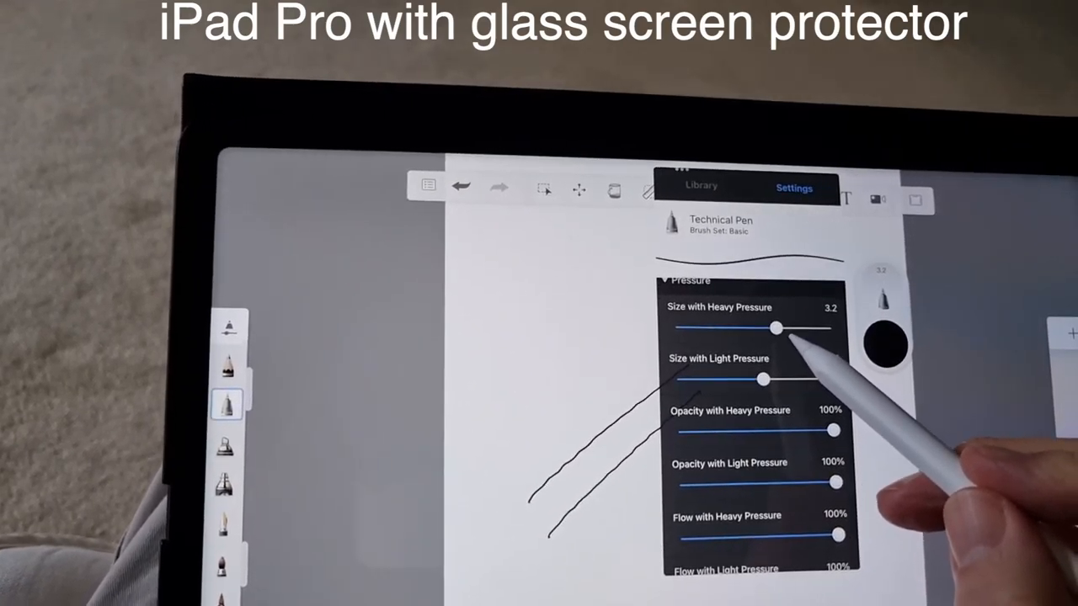
- Drag the Size with Heavy Pressure slider so the Technical Pen reaches 3.2
drag(774, 328, 812, 335)
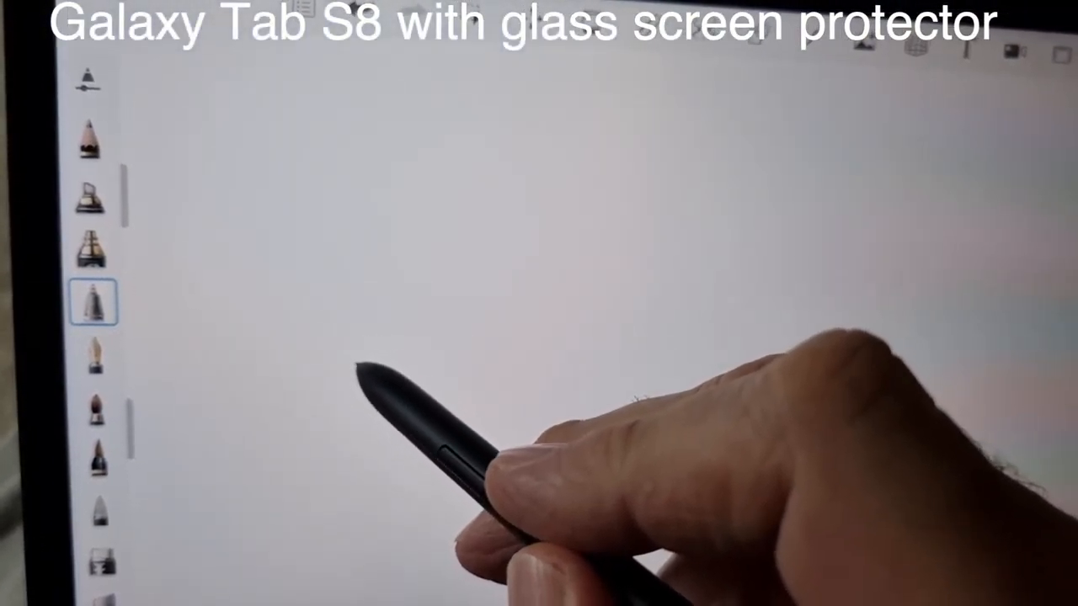
- Draw three parallel diagonal Technical Pen strokes on the Galaxy Tab S8 canvas with the S Pen
drag(364, 364, 586, 197)
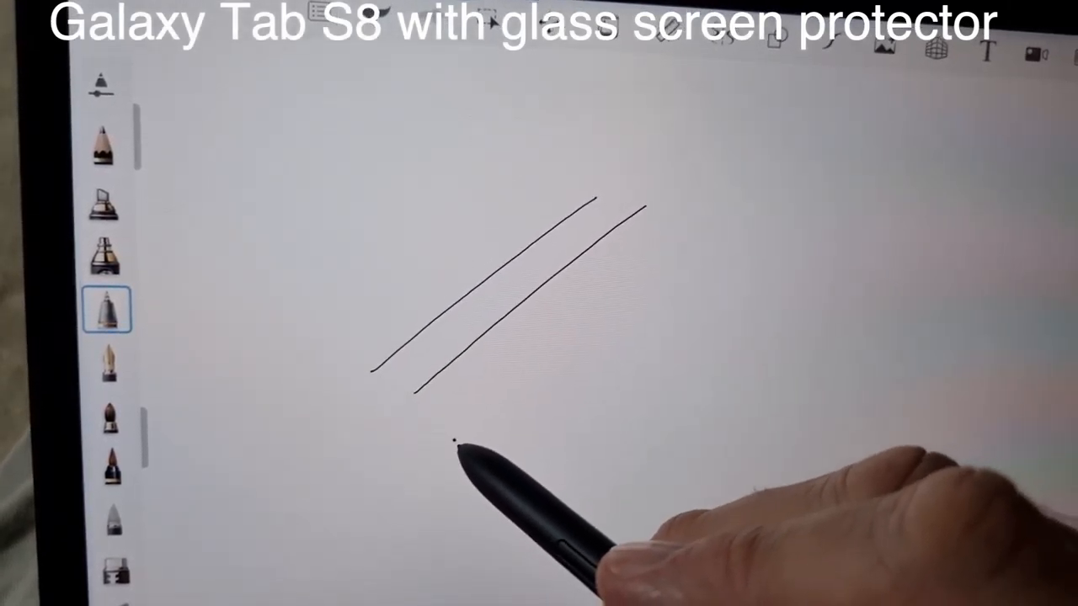
drag(452, 452, 664, 268)
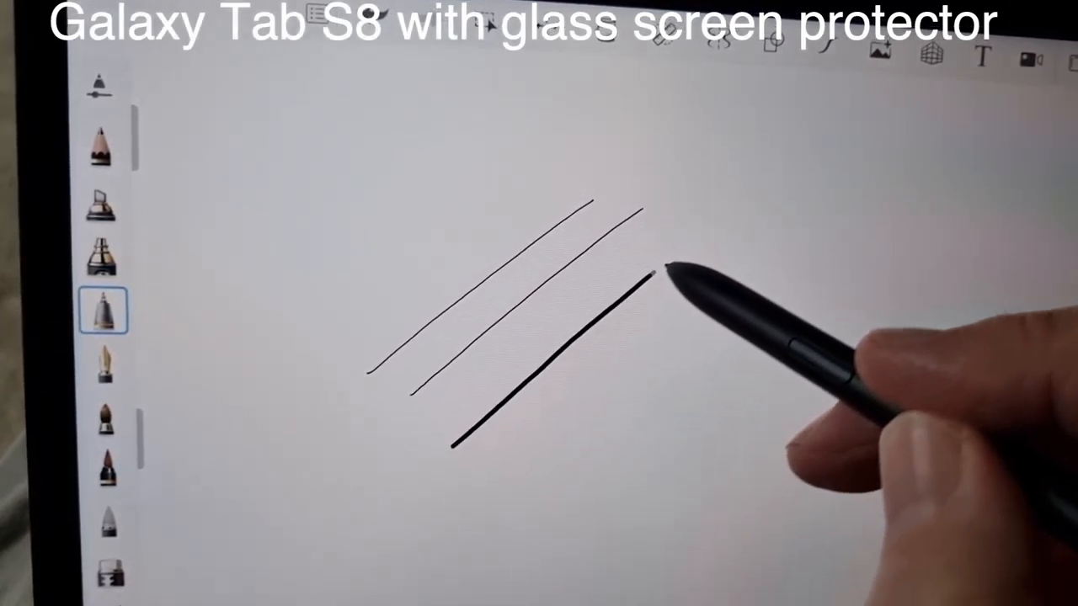
drag(656, 278, 538, 522)
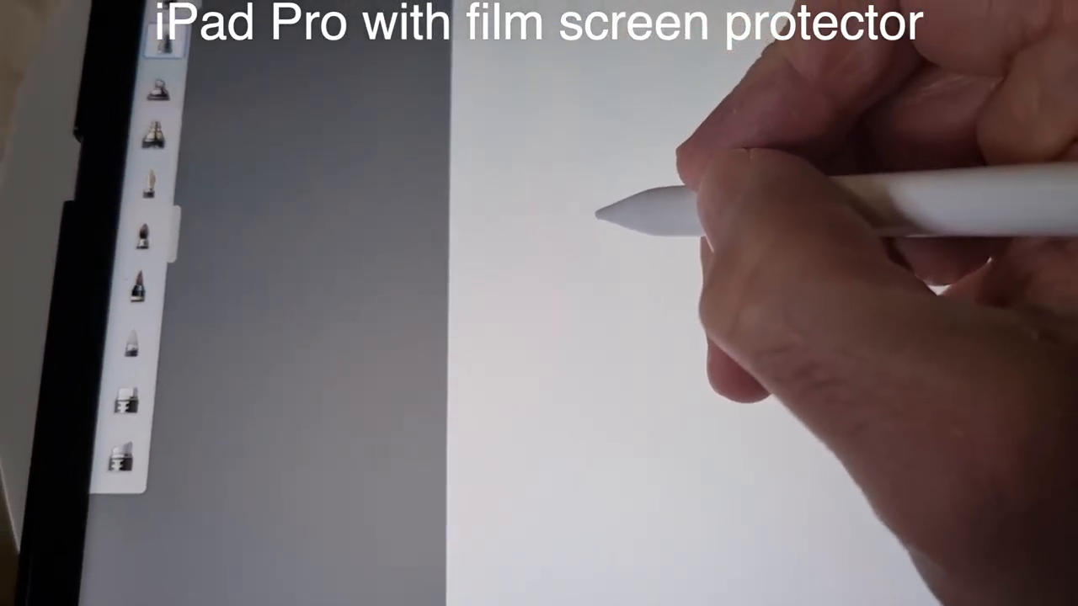
- Draw three parallel diagonal strokes on the iPad Pro's film-protected canvas with the Apple Pencil
drag(614, 222, 761, 105)
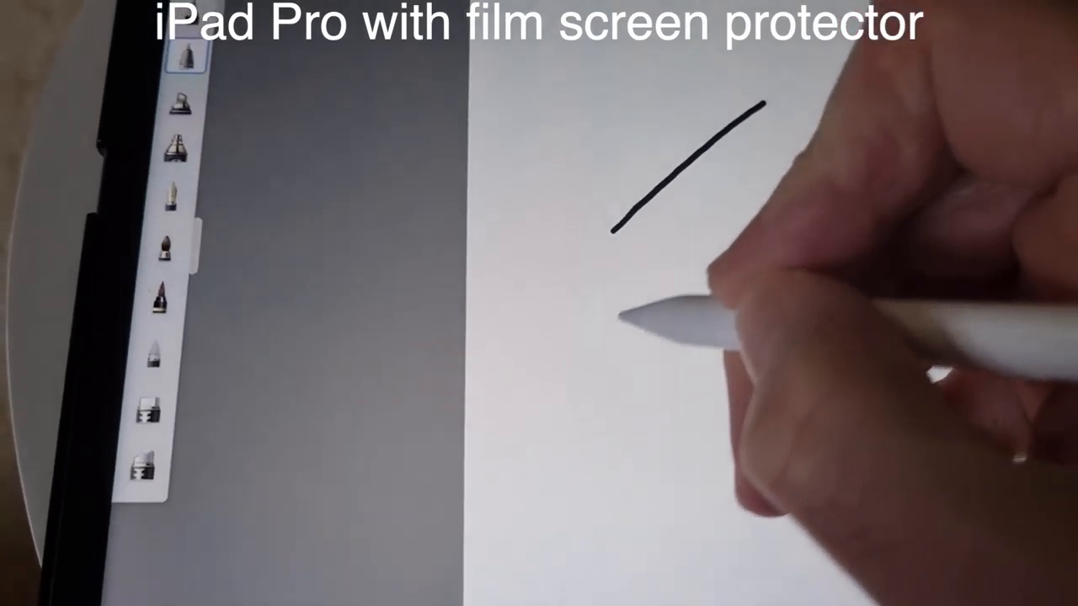
drag(809, 152, 623, 345)
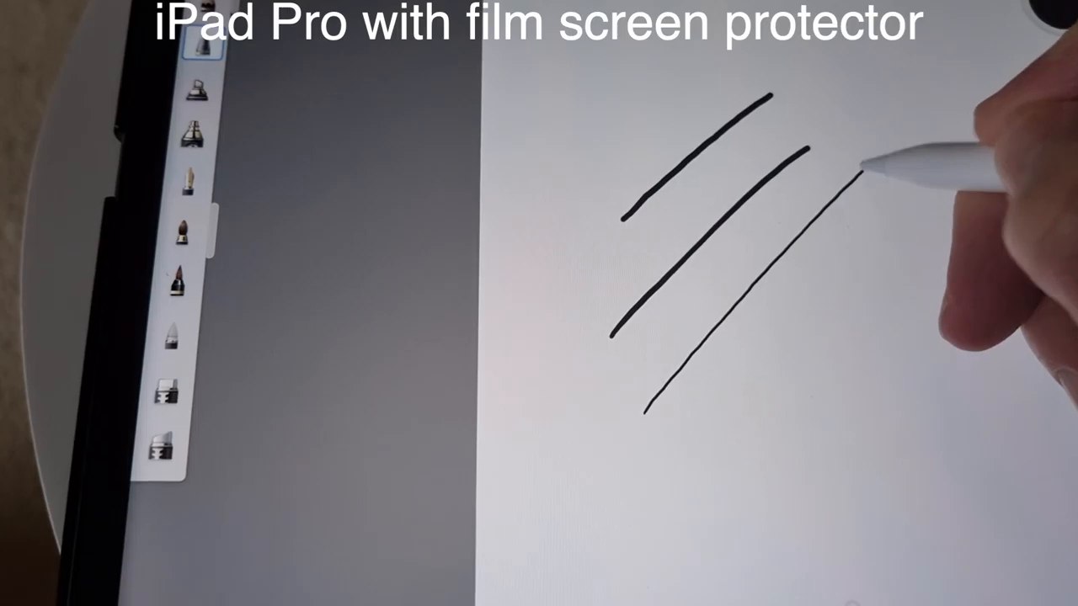
drag(858, 172, 660, 412)
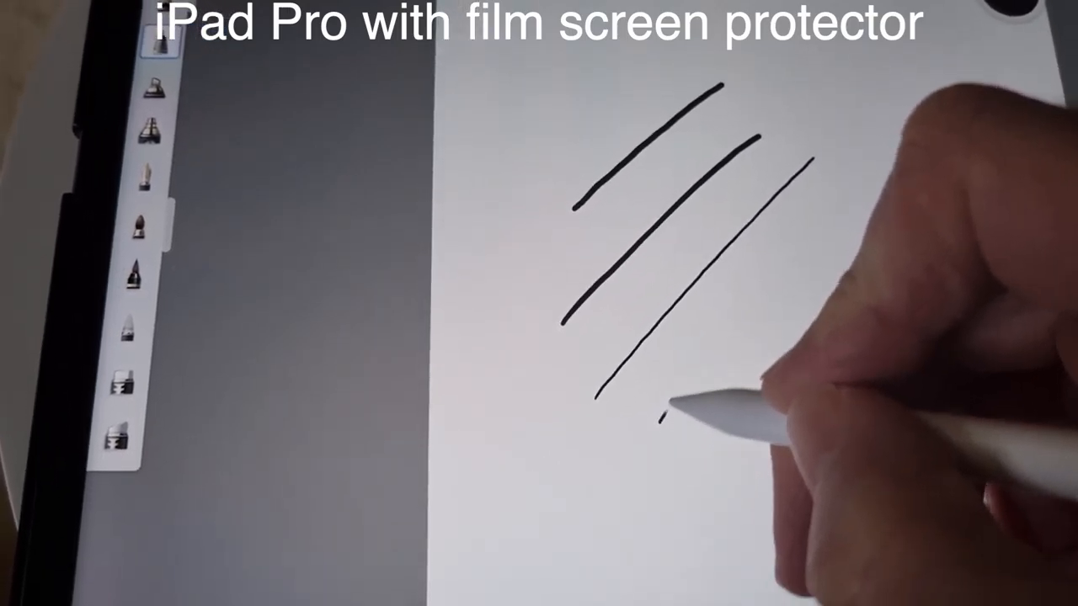